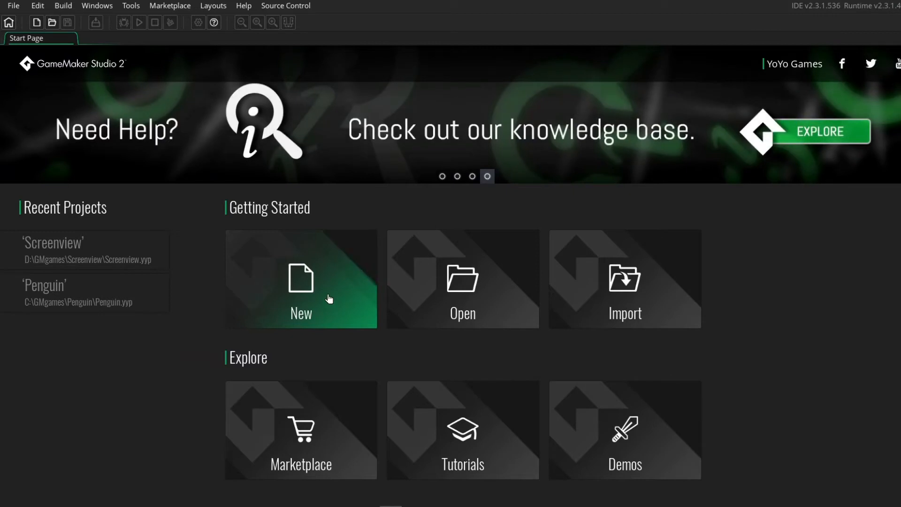
# Step: Create a new Drag and Drop project saved as Multiplayermap
pyautogui.click(300, 279)
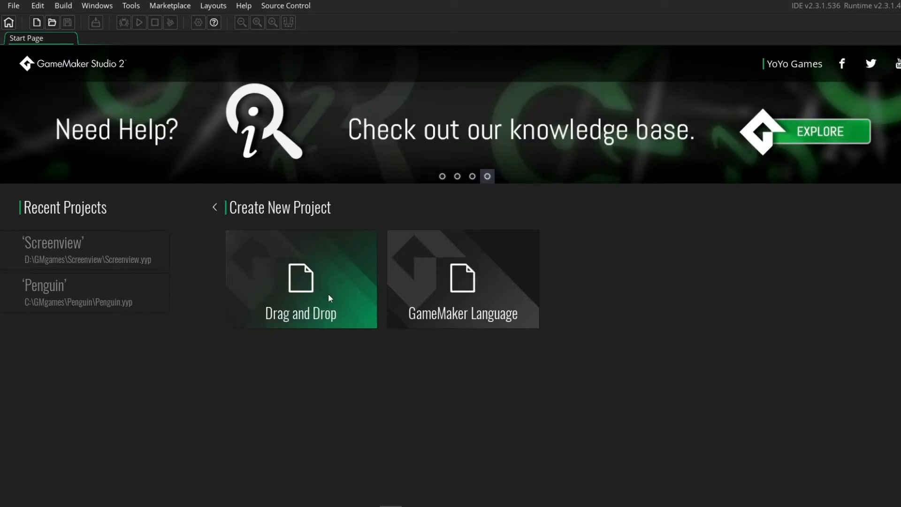
pyautogui.click(301, 279)
pyautogui.write('Multiplayermap')
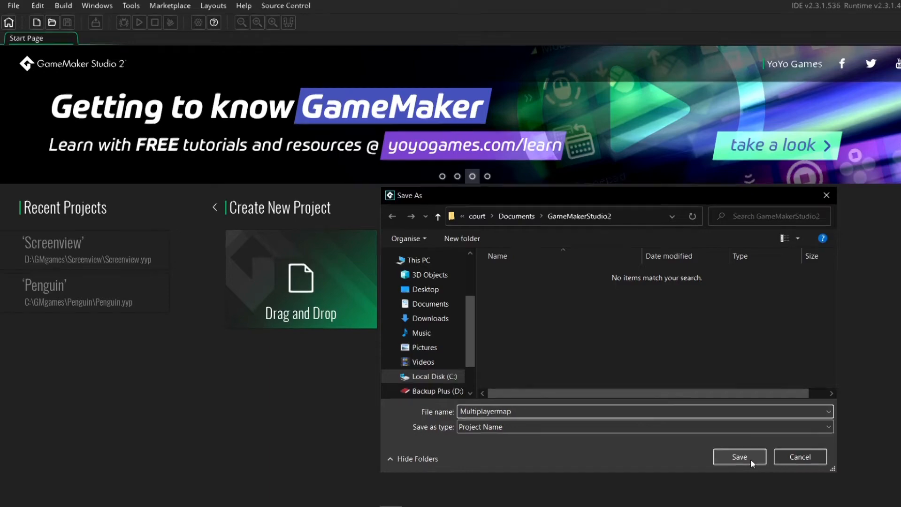
pyautogui.click(739, 456)
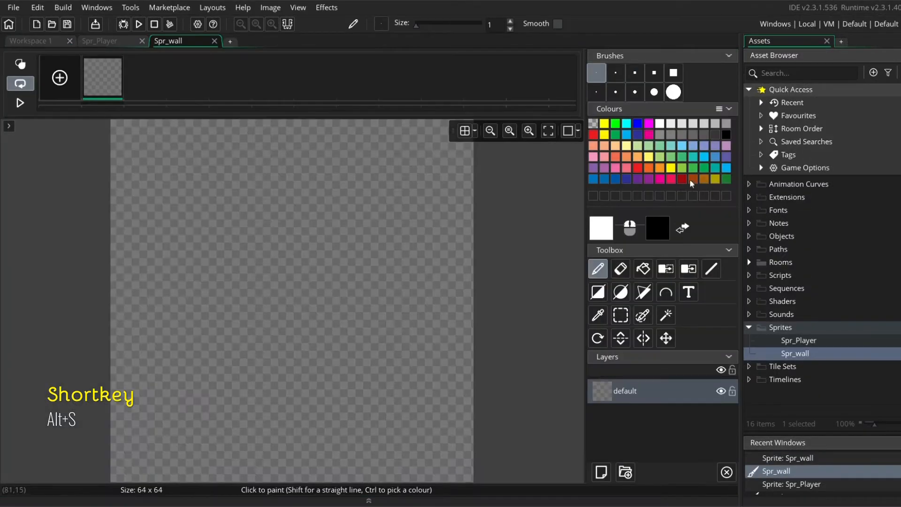
# Step: Choose the orange swatch as the Spr_wall fill colour
pyautogui.click(642, 269)
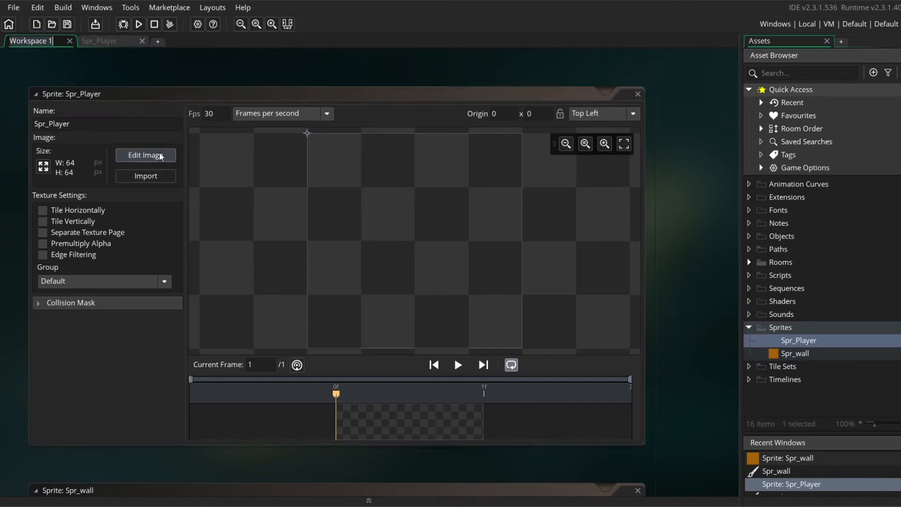
# Step: Import a strip image into Spr_Player as 64 by 64 frames, replacing the existing frames
pyautogui.click(269, 8)
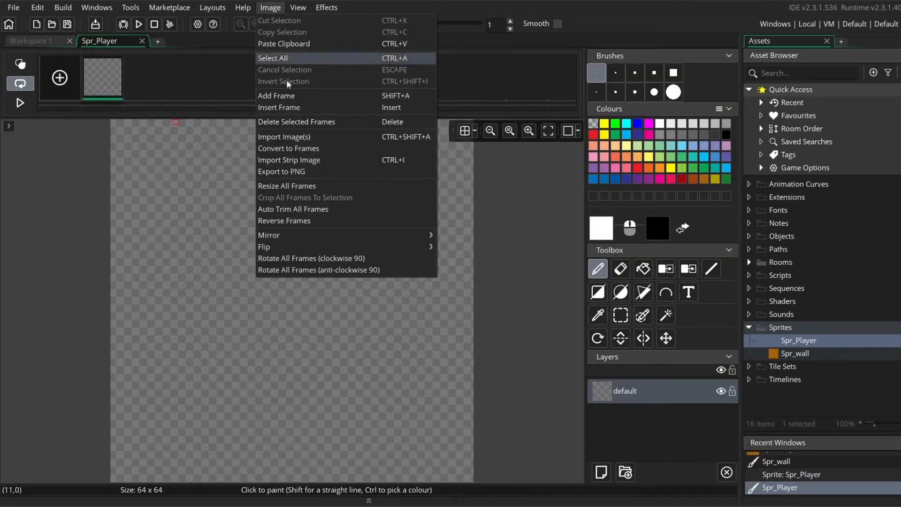
pyautogui.moveTo(293, 171)
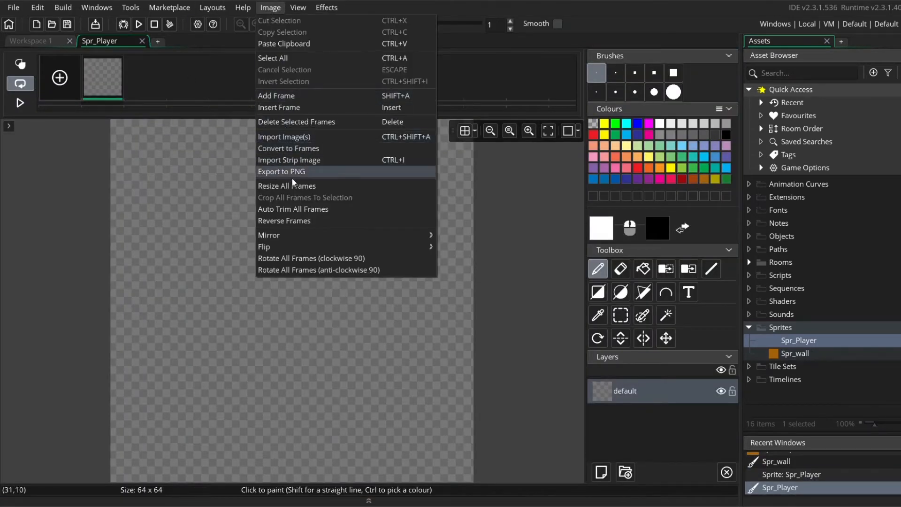
pyautogui.moveTo(295, 165)
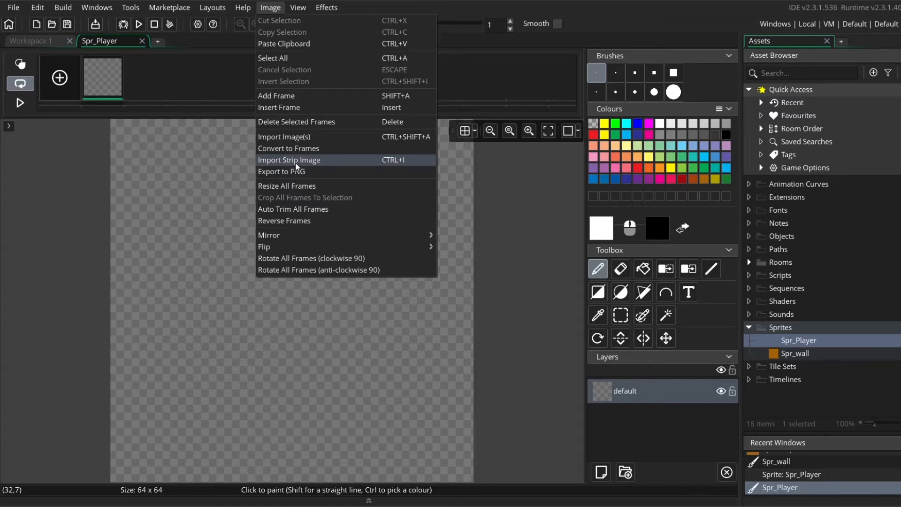
pyautogui.click(288, 148)
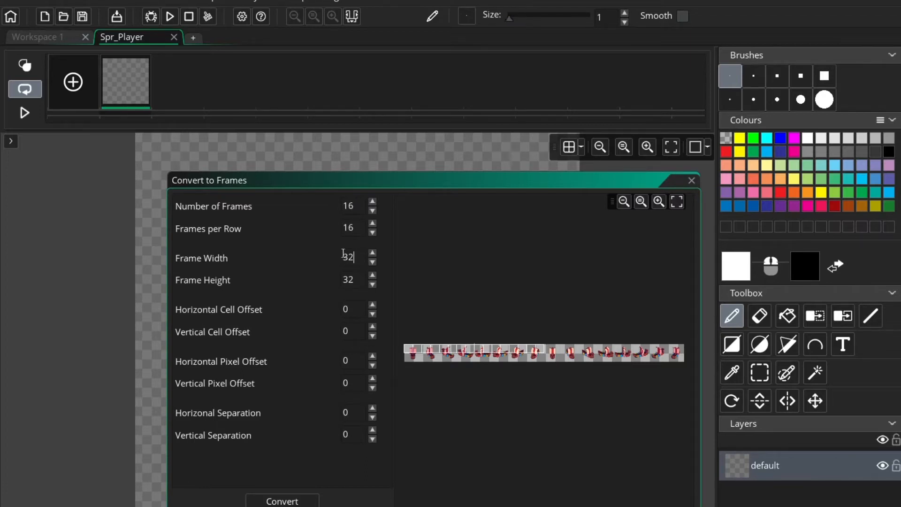
pyautogui.write('64')
pyautogui.click(354, 280)
pyautogui.write('6')
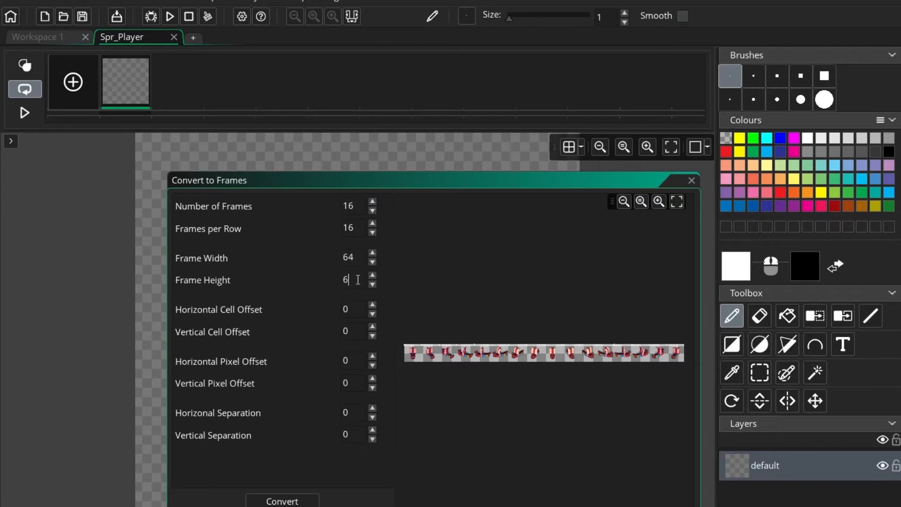
pyautogui.write('4')
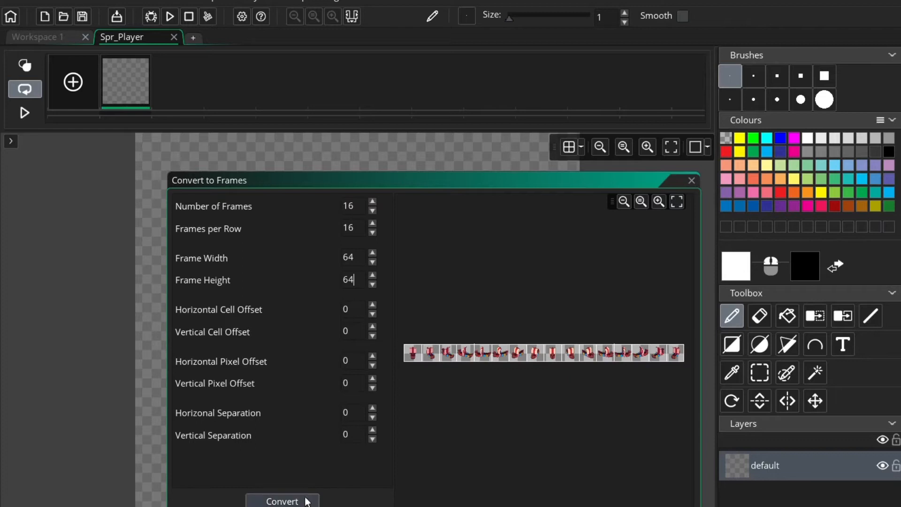
pyautogui.click(281, 500)
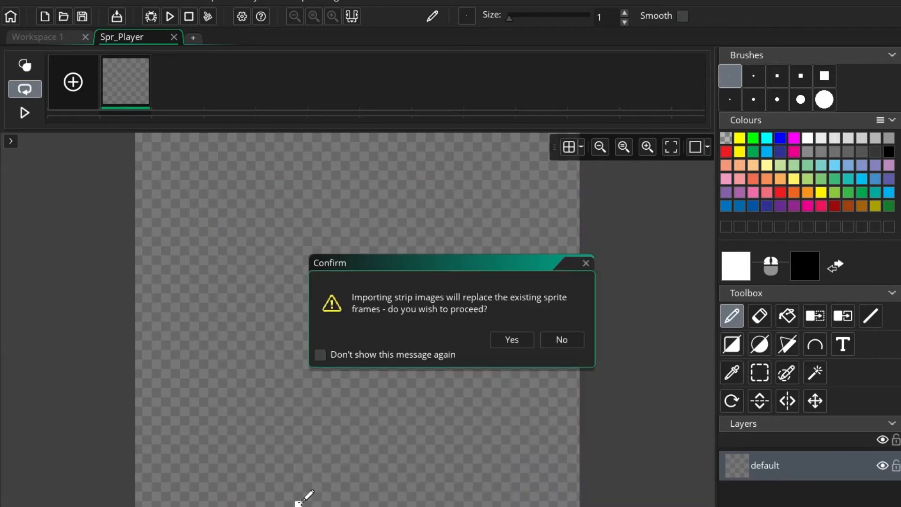
pyautogui.click(511, 340)
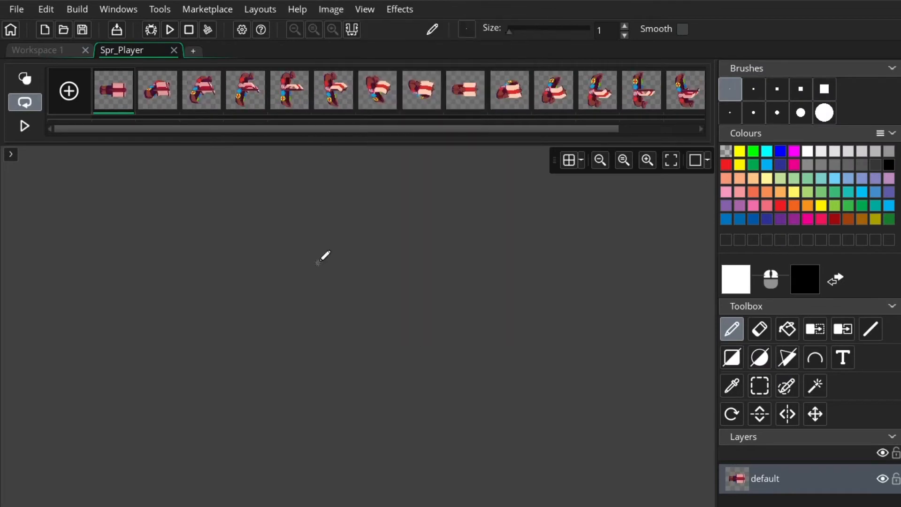
pyautogui.moveTo(118, 93)
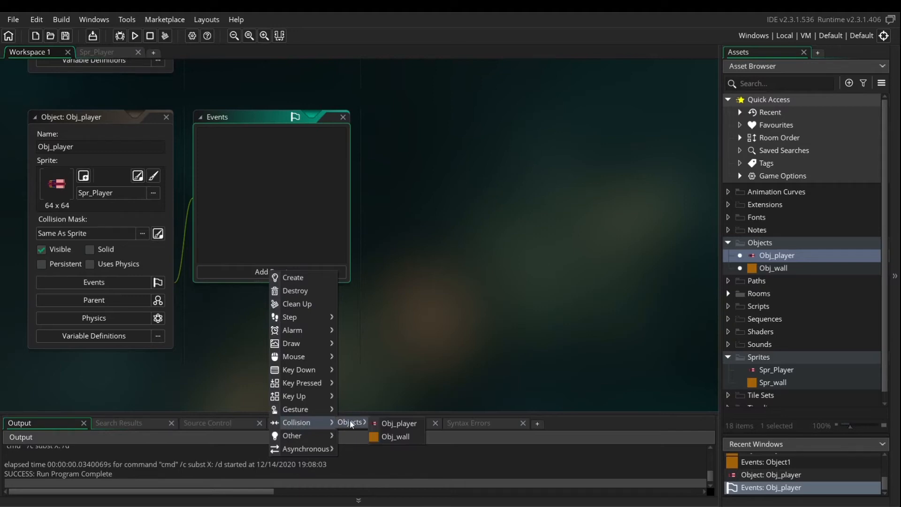
# Step: Add an Obj_wall collision event to Obj_player that sets its speed to 0
pyautogui.click(395, 437)
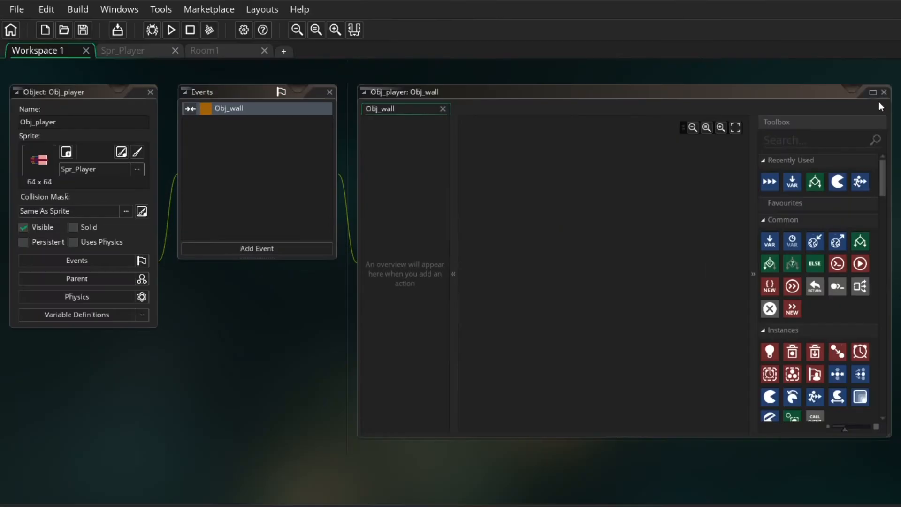
pyautogui.click(768, 181)
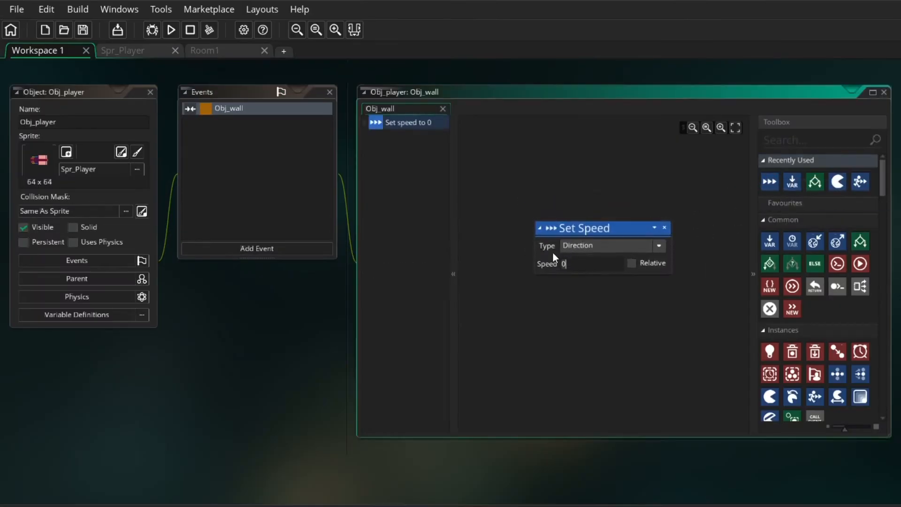
pyautogui.moveTo(256, 247)
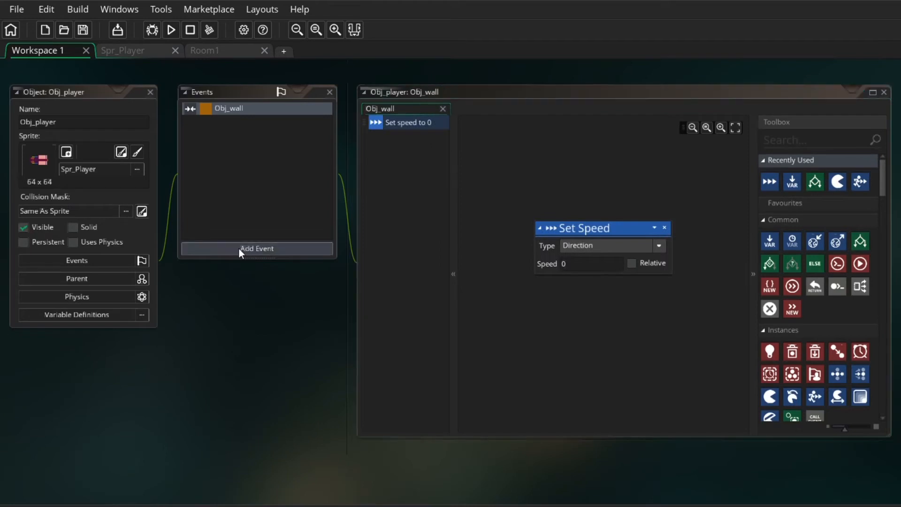
pyautogui.click(257, 248)
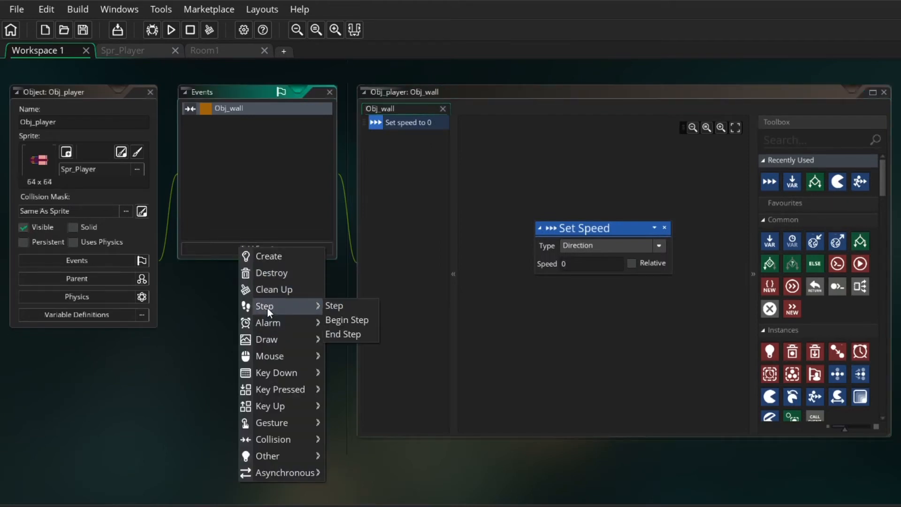
pyautogui.click(342, 334)
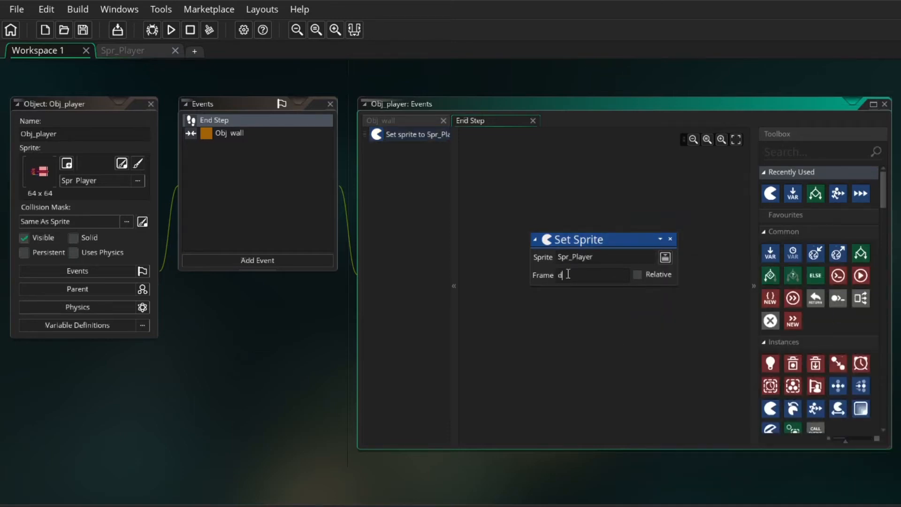
# Step: Enter direction/22.5 as the Frame expression of the End Step Set Sprite action
pyautogui.write('irection/')
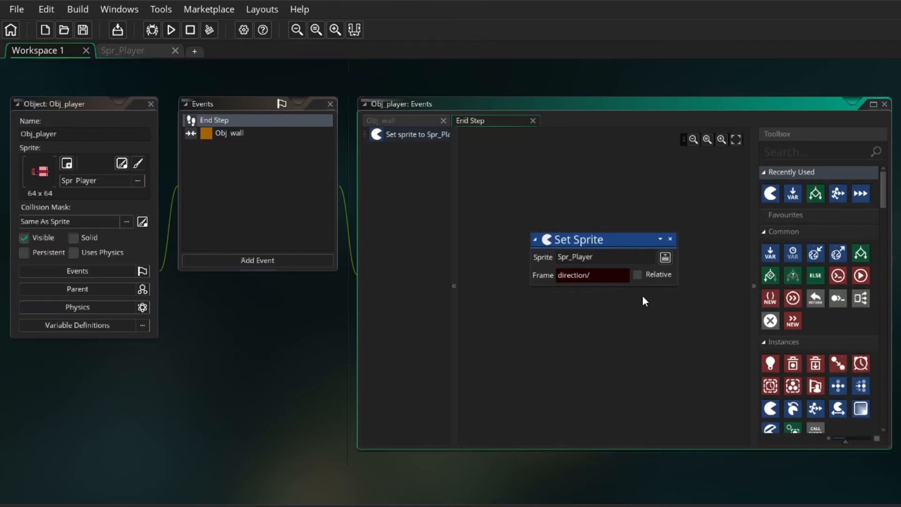
pyautogui.write('22')
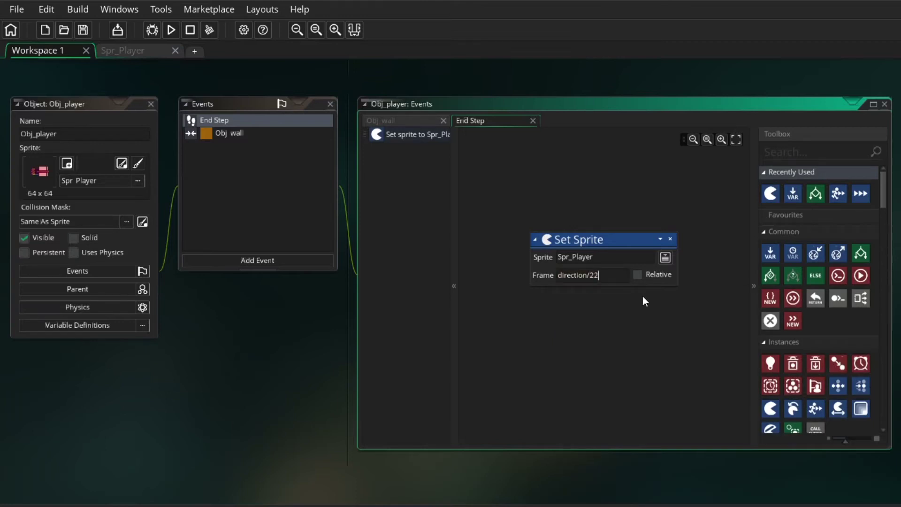
pyautogui.write('.5')
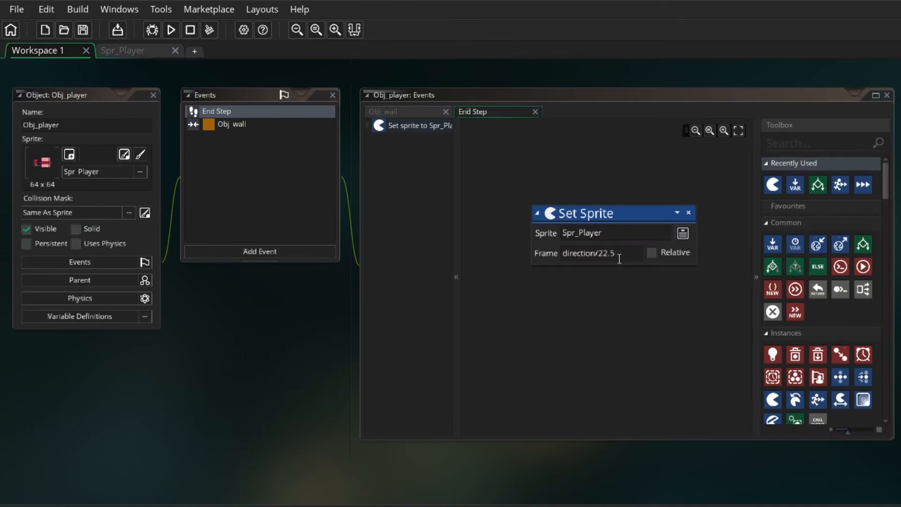
pyautogui.click(122, 51)
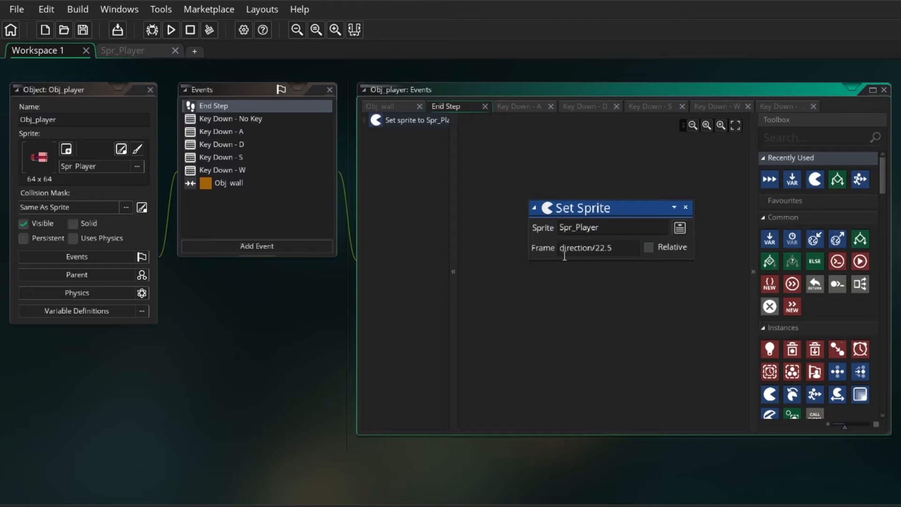
# Step: Fill the A, S, W and No Key events: direction +22.5, speed -8, 8 and 0
pyautogui.click(224, 131)
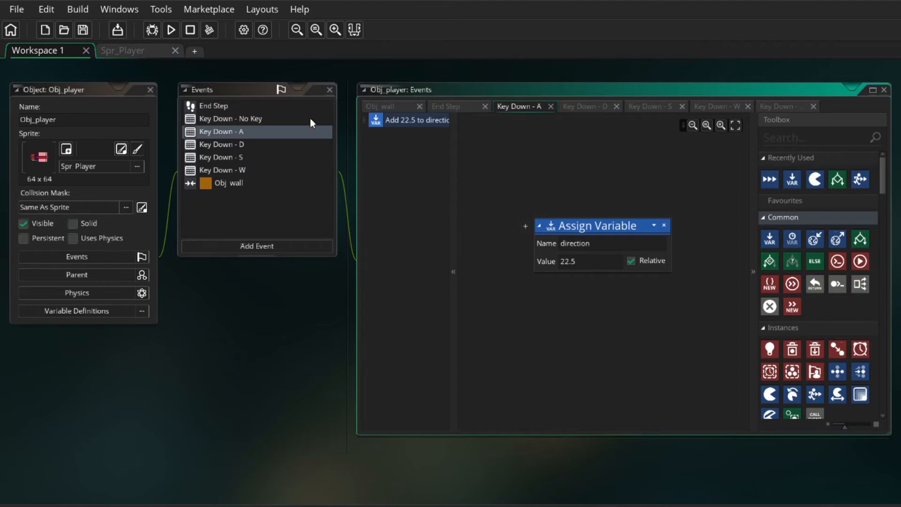
pyautogui.click(219, 144)
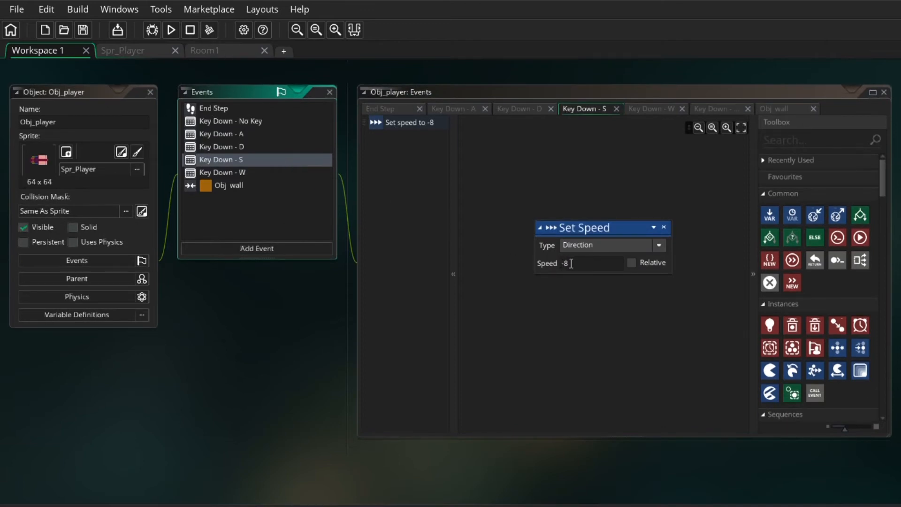
pyautogui.click(222, 172)
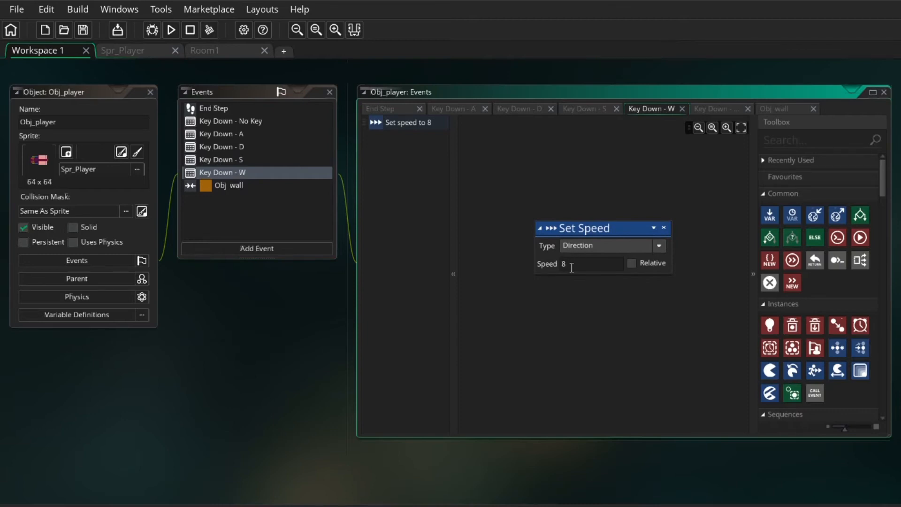
pyautogui.click(230, 121)
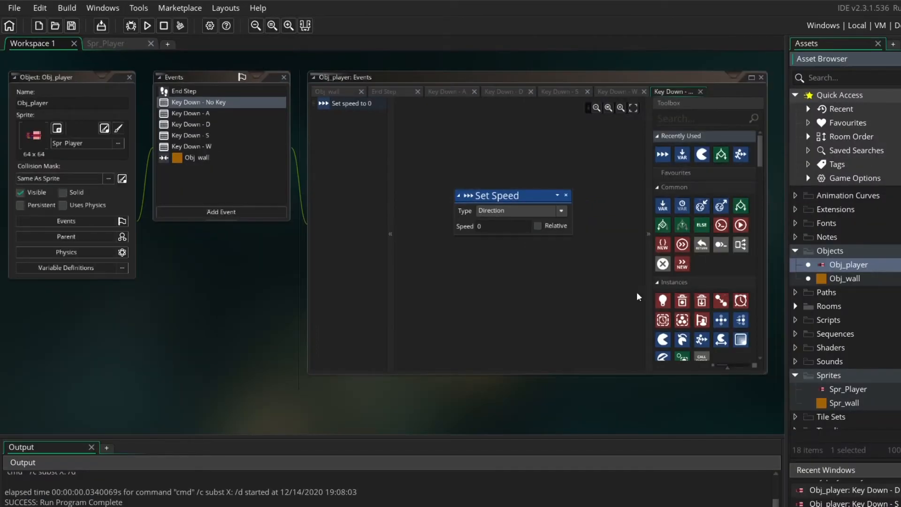
pyautogui.moveTo(754, 288)
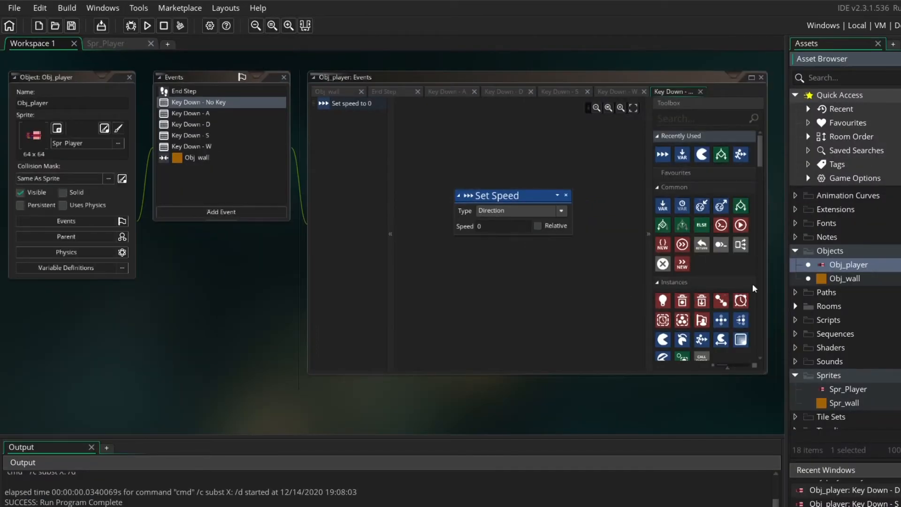
pyautogui.moveTo(838, 267)
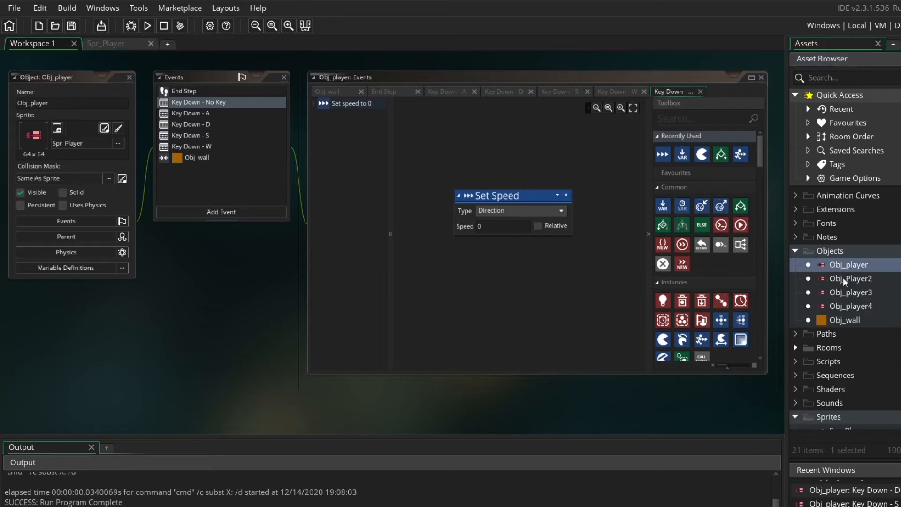
# Step: Open Obj_Player2 and bring up options for its Key Down - A event
pyautogui.doubleClick(851, 278)
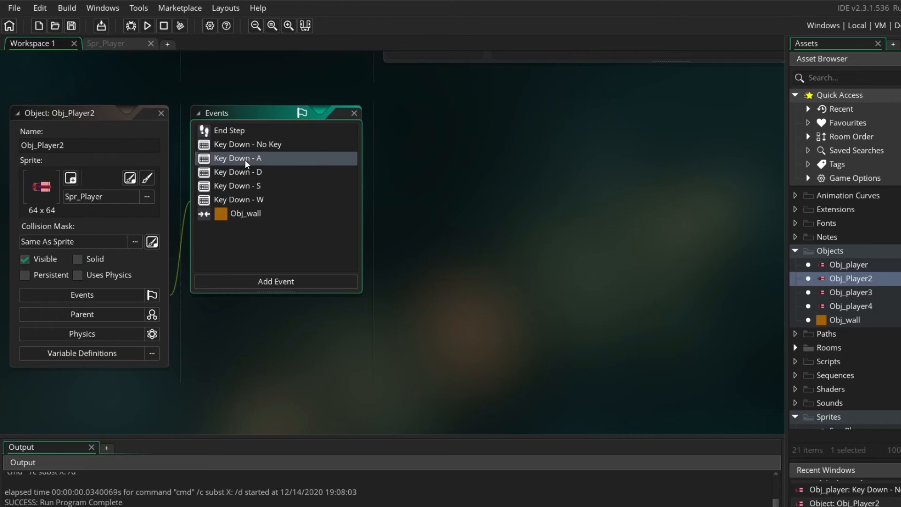
pyautogui.rightClick(237, 157)
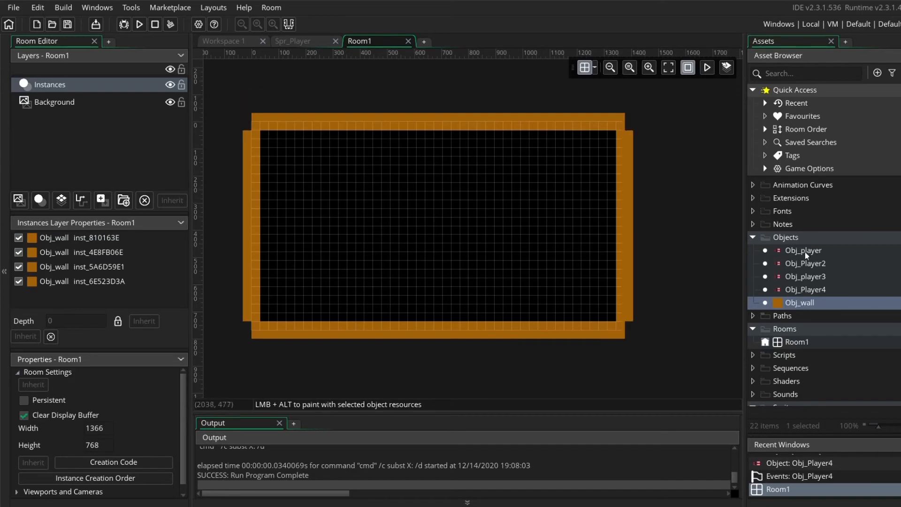
# Step: Place a player boat instance in a top corner of the walled room
pyautogui.click(804, 250)
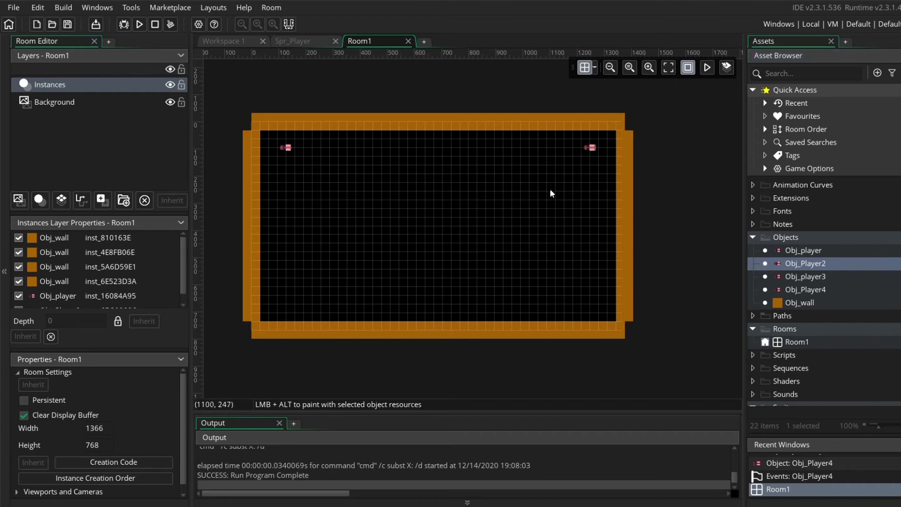
# Step: Set the Background layer's colour to blue
pyautogui.click(54, 102)
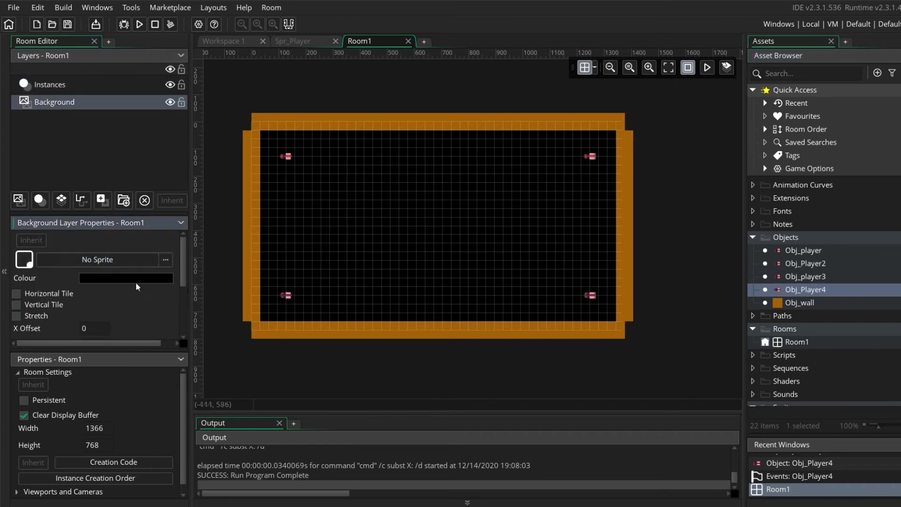
pyautogui.click(125, 278)
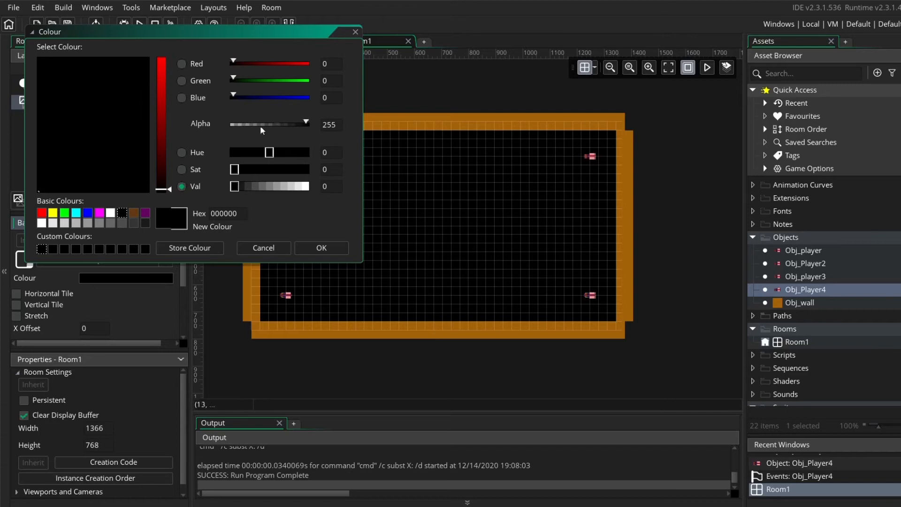
pyautogui.click(320, 247)
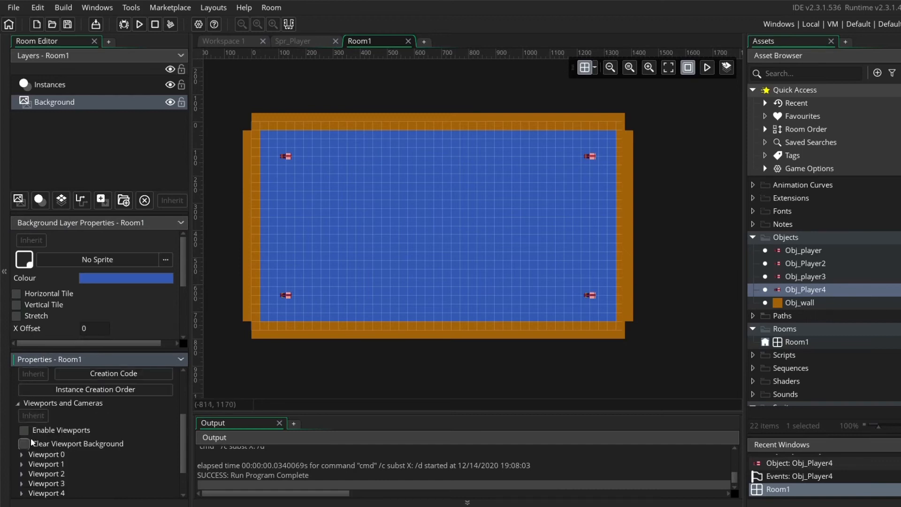
# Step: Enable viewports and make viewport 0 a 250x250 view following Obj_player
pyautogui.click(24, 430)
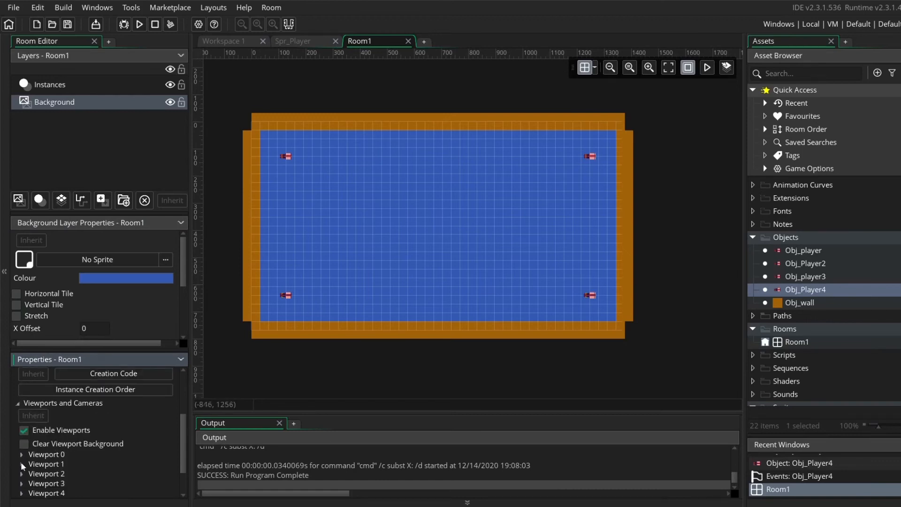
pyautogui.click(21, 454)
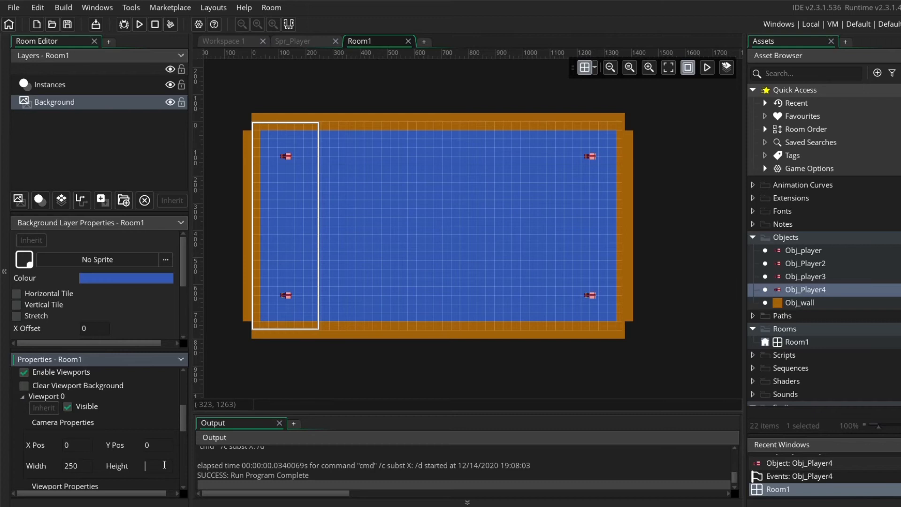
pyautogui.write('250')
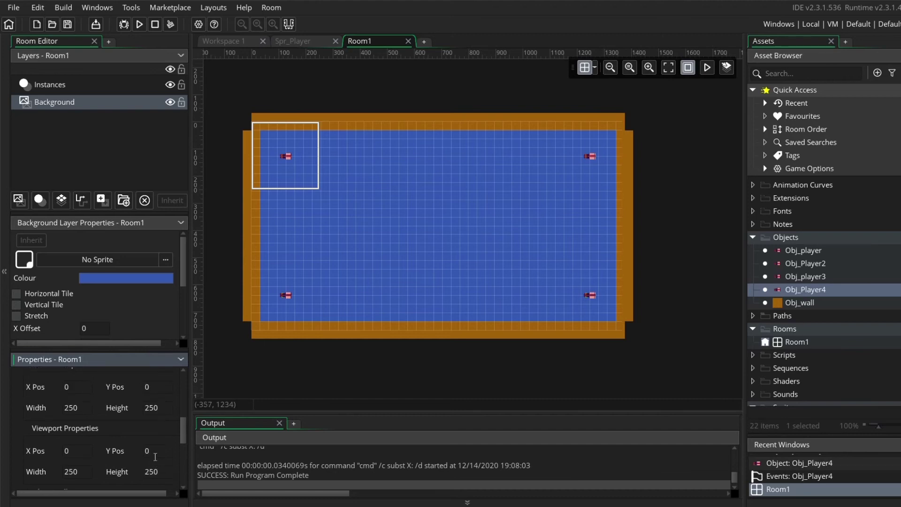
pyautogui.scroll(-3)
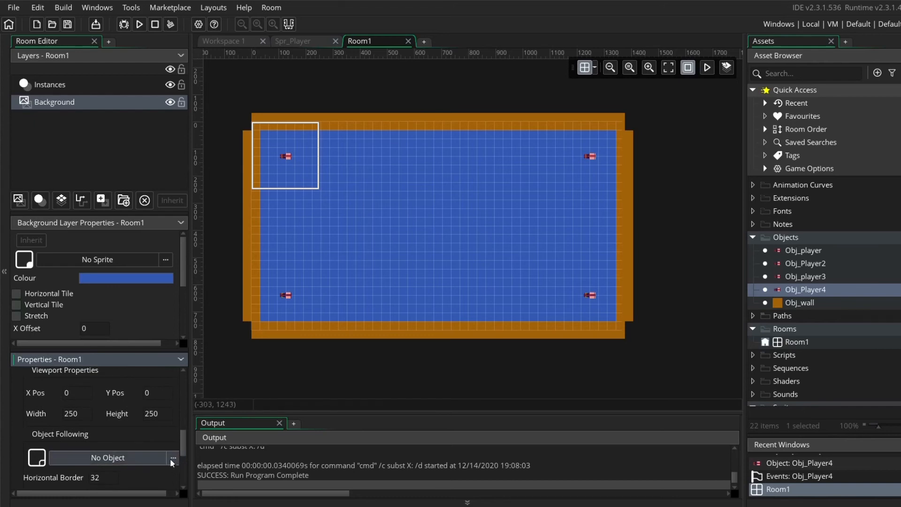
pyautogui.click(172, 458)
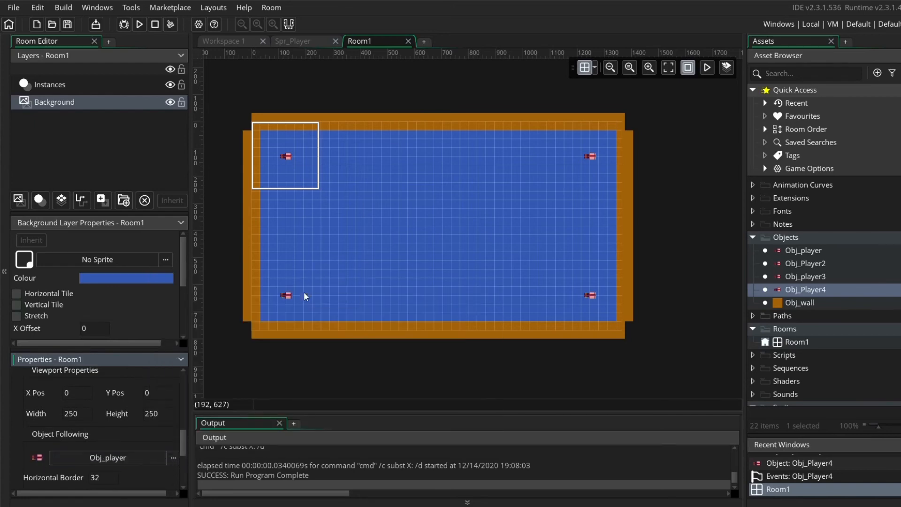
pyautogui.scroll(-3)
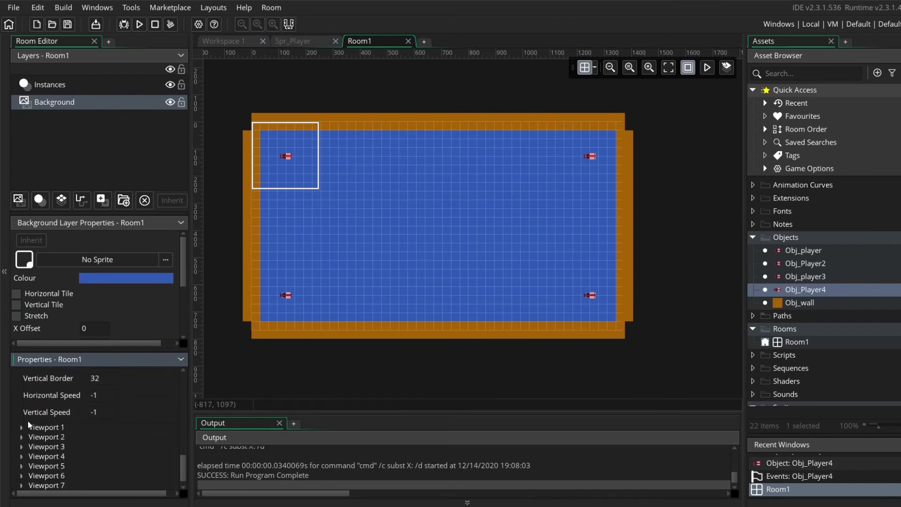
pyautogui.click(21, 426)
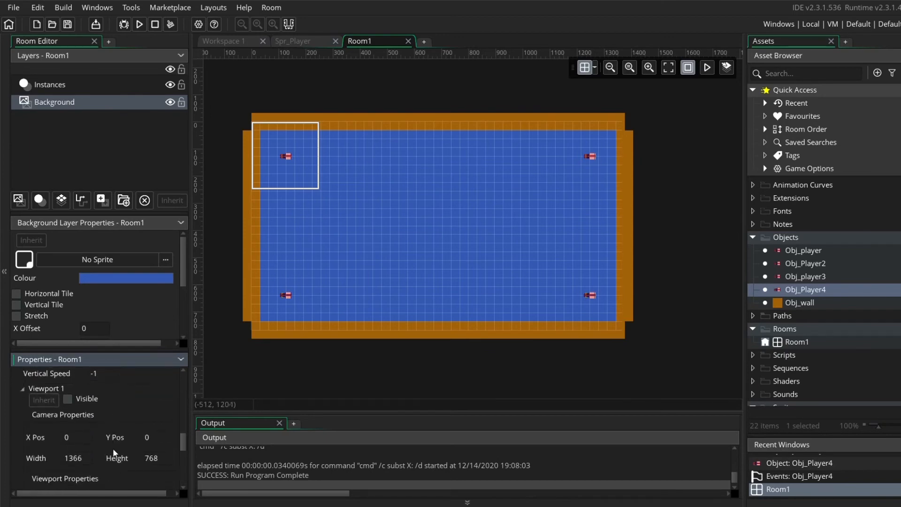
# Step: Make Viewport 1 visible with Camera X 1115 and screen X 500, then test-run the game
pyautogui.click(50, 85)
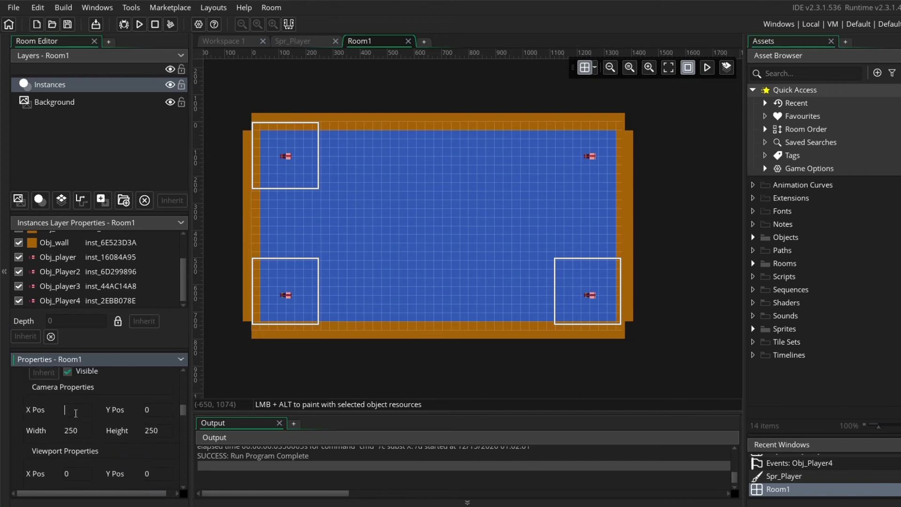
pyautogui.write('111')
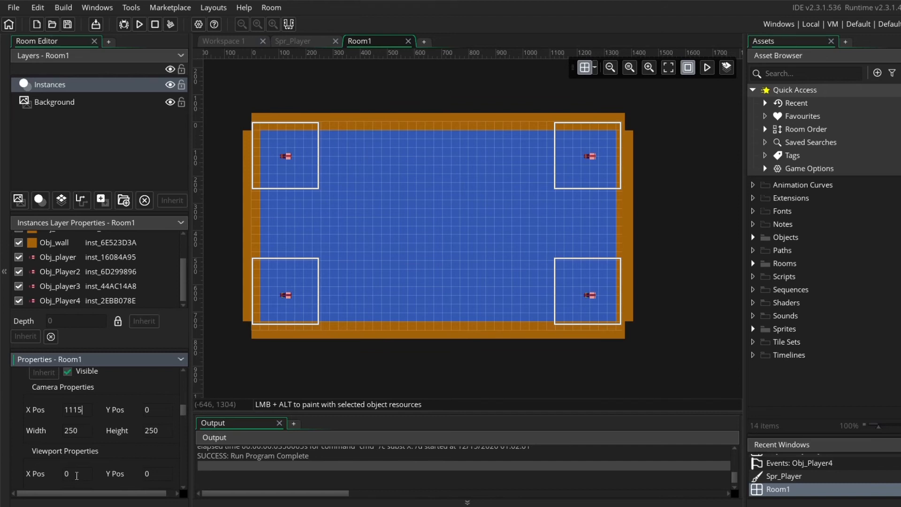
pyautogui.write('5')
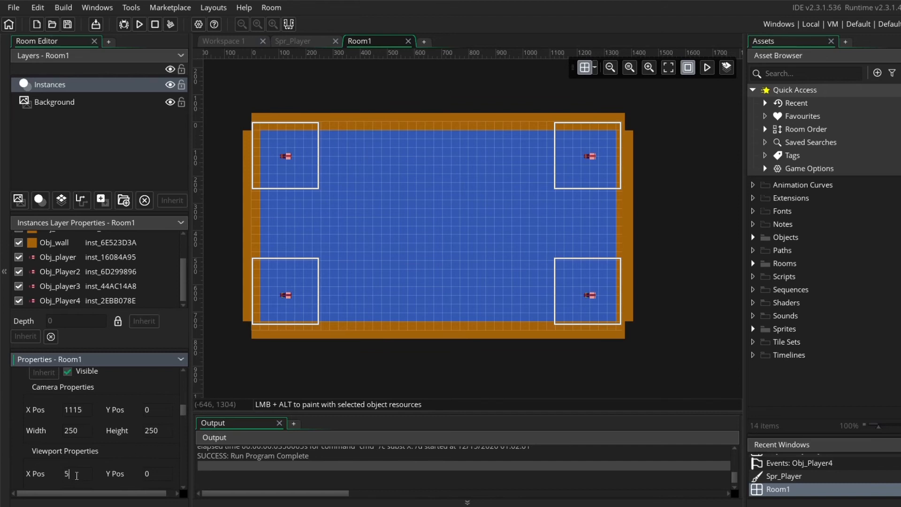
pyautogui.write('00')
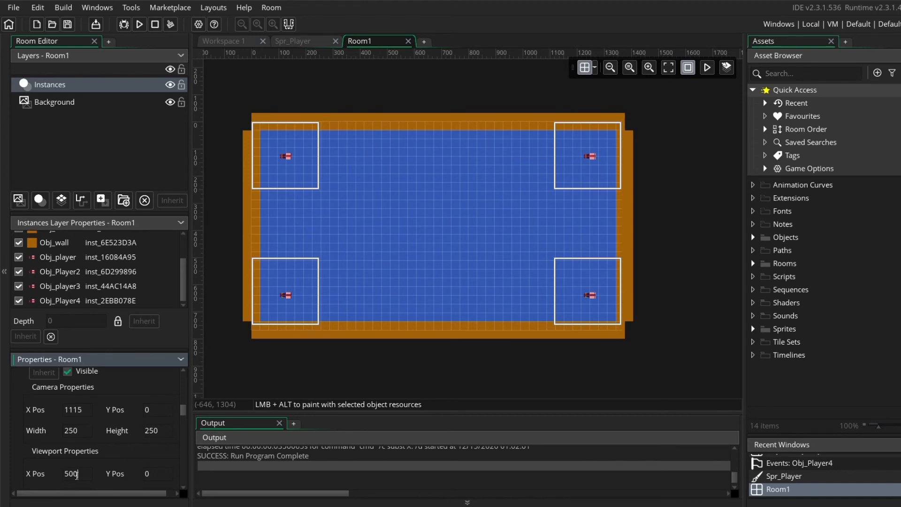
pyautogui.press('f5')
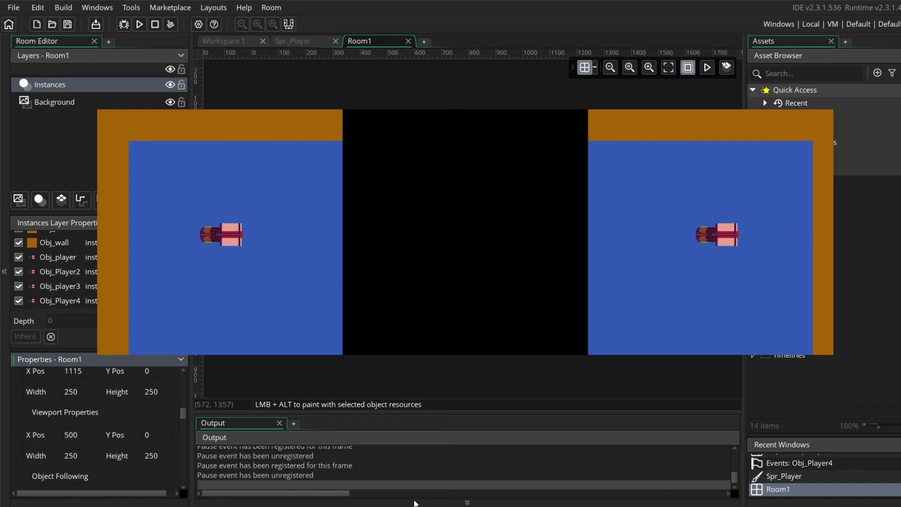
pyautogui.moveTo(568, 188)
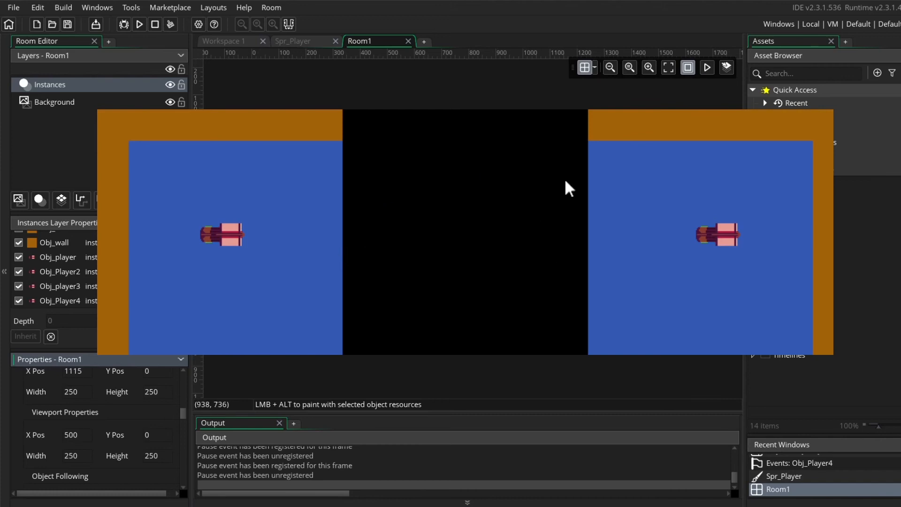
pyautogui.moveTo(342, 128)
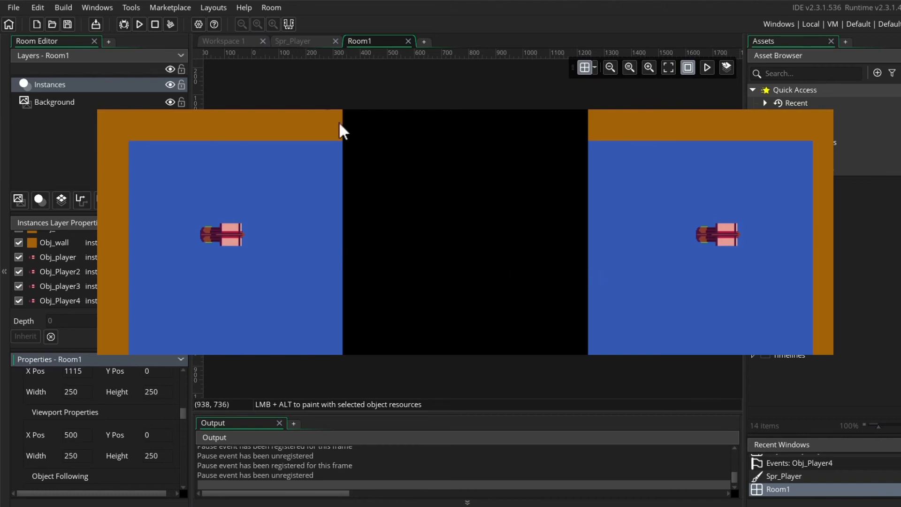
pyautogui.moveTo(337, 145)
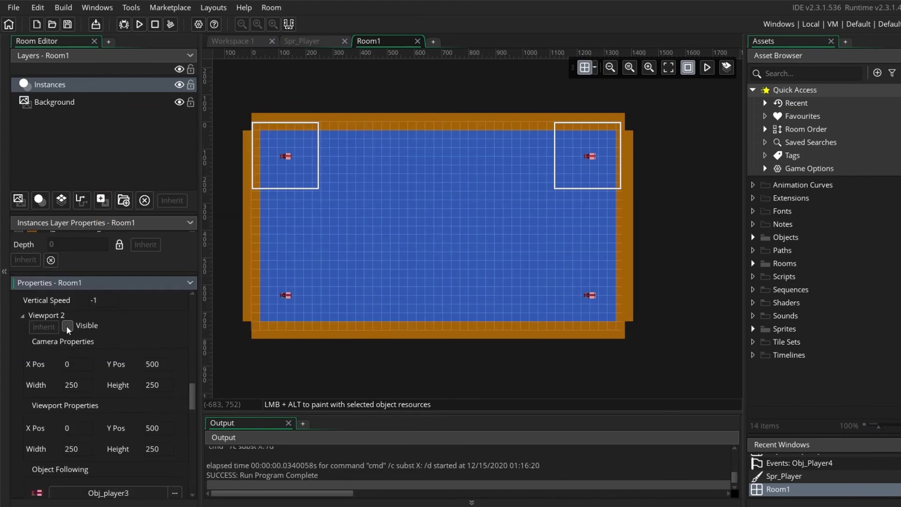
# Step: Make the third viewport visible and move down to its camera and following settings
pyautogui.click(67, 327)
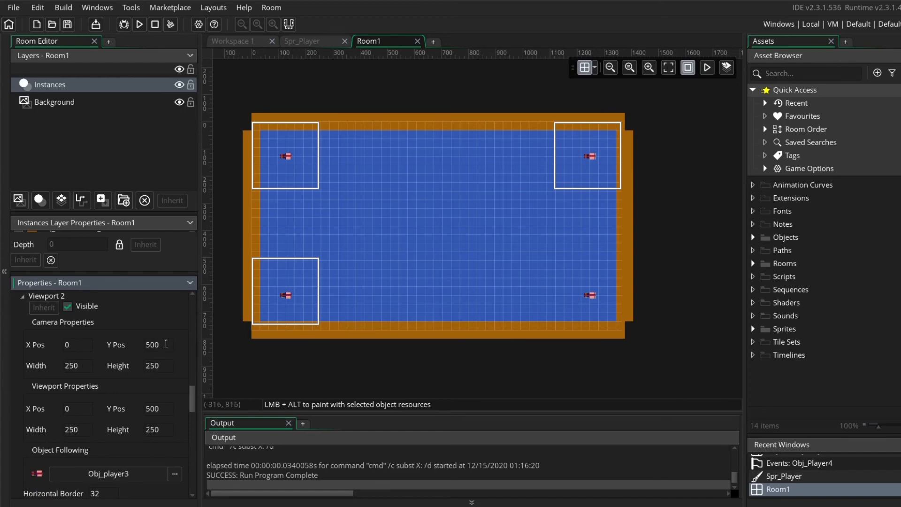
pyautogui.moveTo(117, 351)
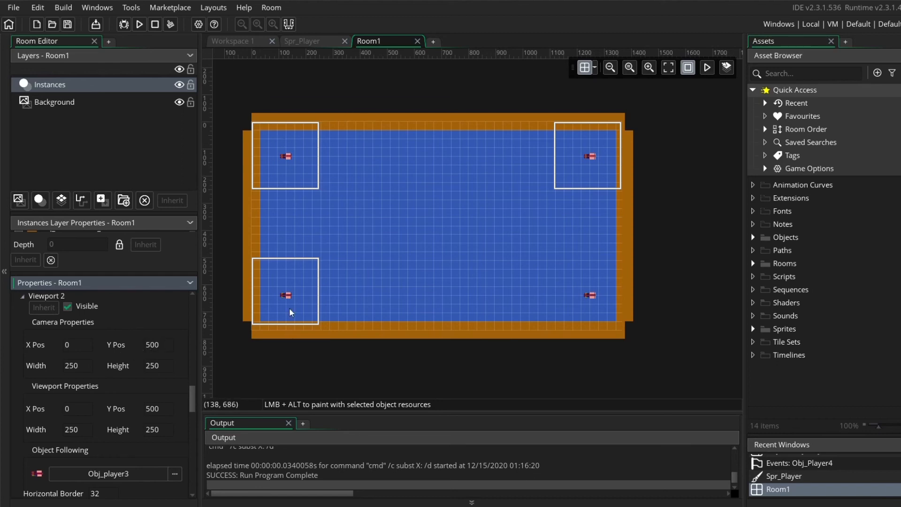
pyautogui.scroll(-3)
pyautogui.write('1115')
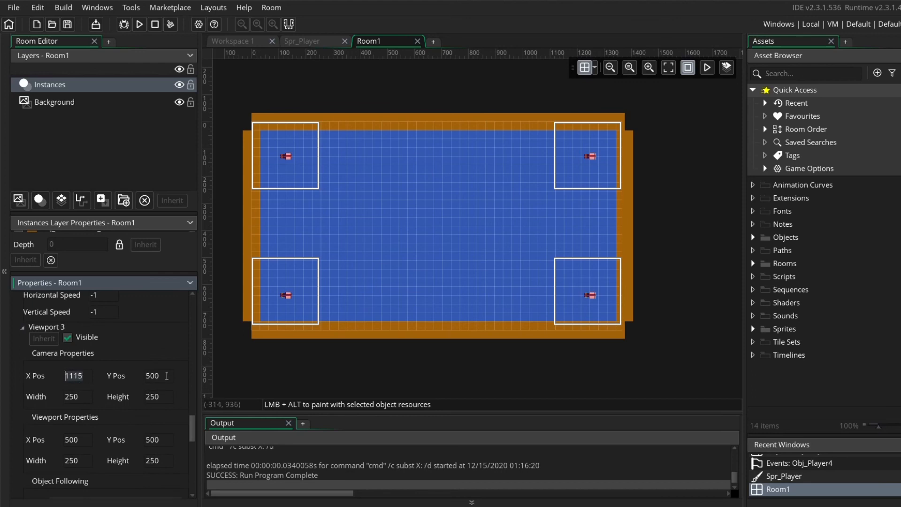
pyautogui.scroll(-3)
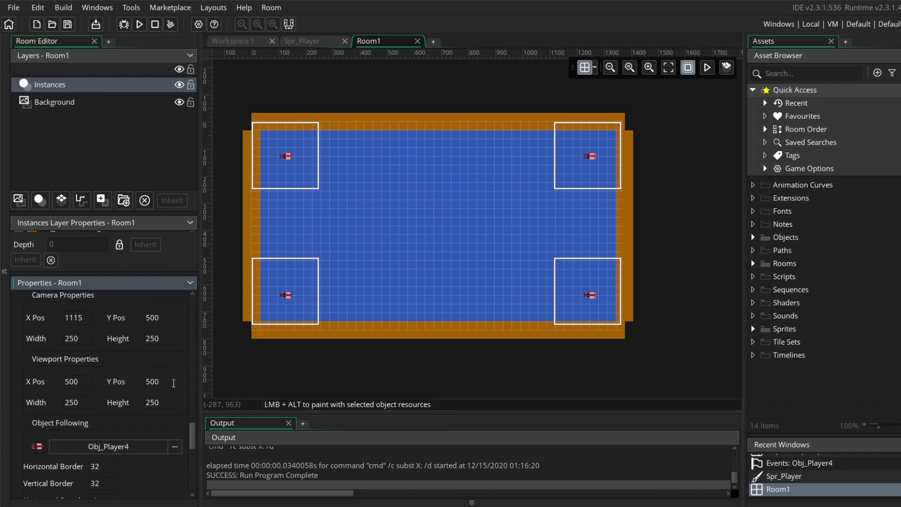
# Step: Make Viewport 4 visible over the full 1366x768 room and set its screen size to 250x250
pyautogui.scroll(-3)
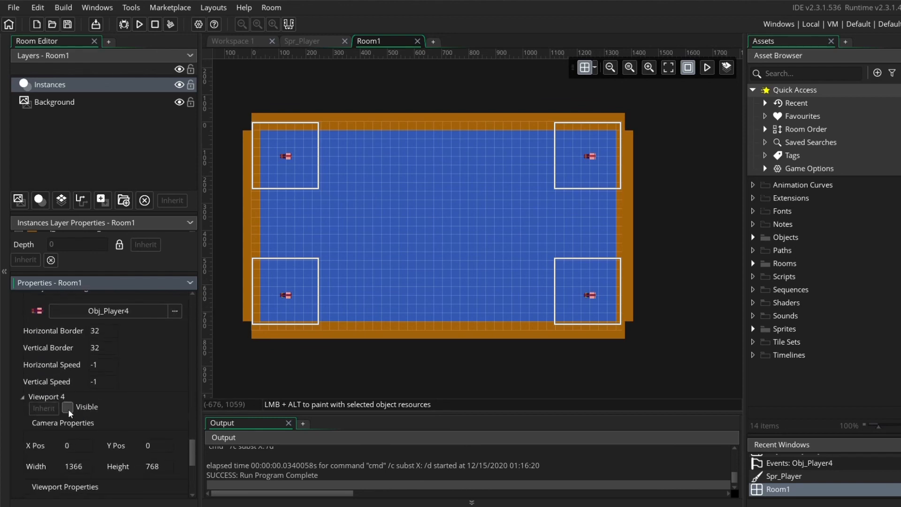
pyautogui.click(68, 406)
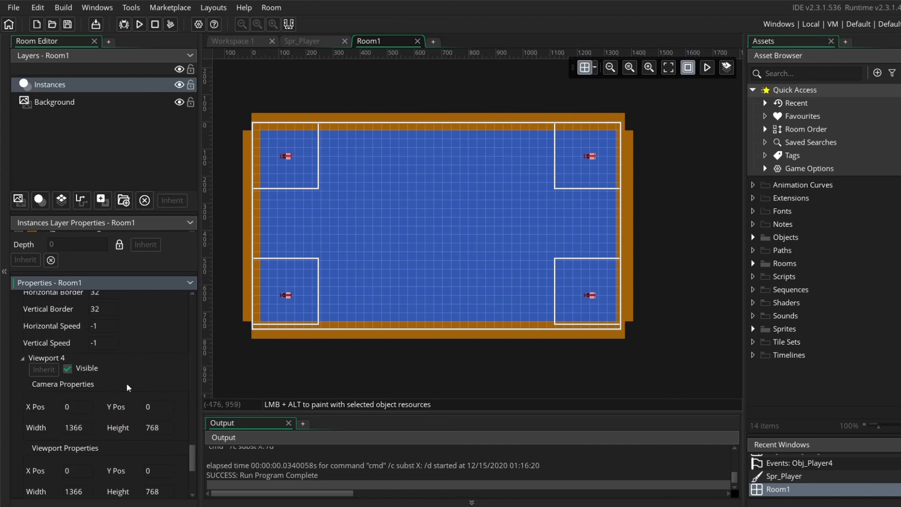
pyautogui.moveTo(582, 365)
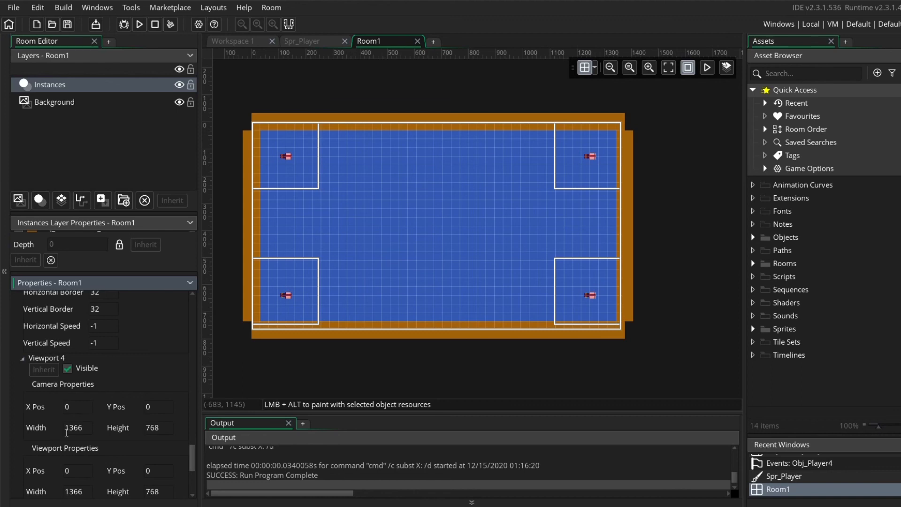
pyautogui.moveTo(171, 432)
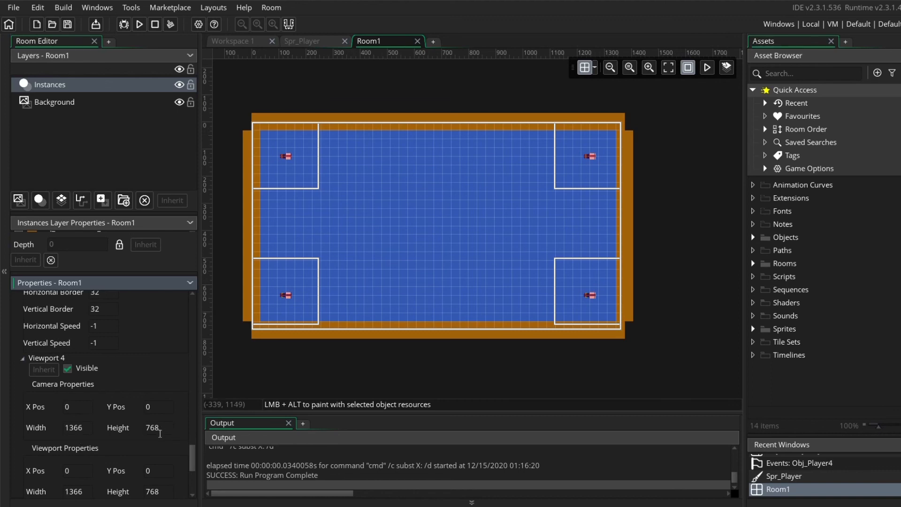
pyautogui.scroll(-3)
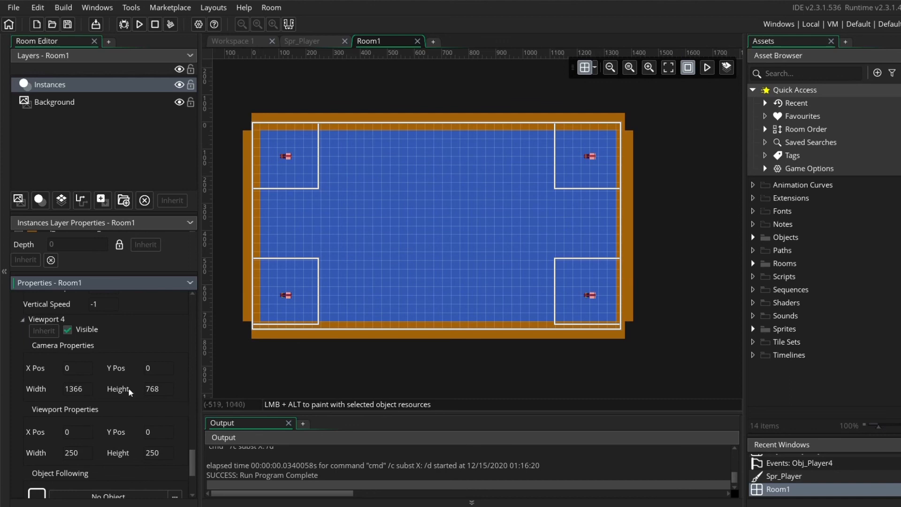
pyautogui.moveTo(117, 410)
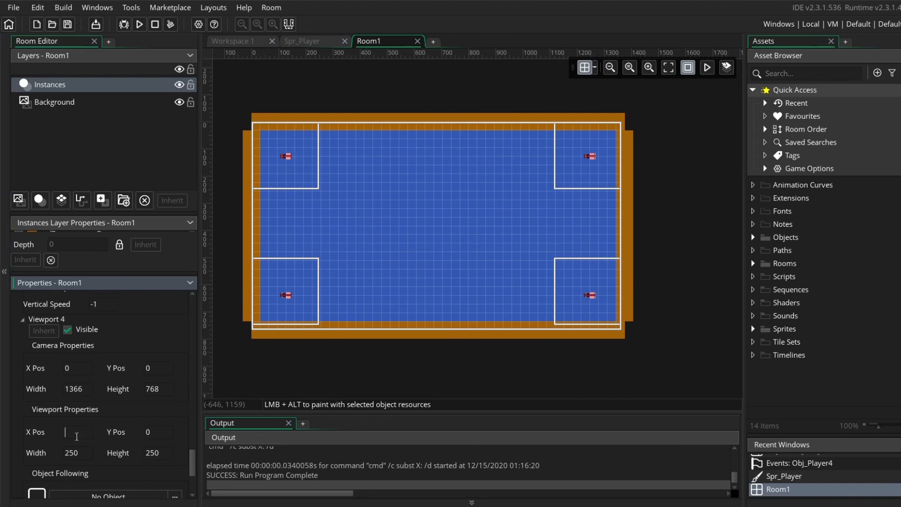
pyautogui.write('250')
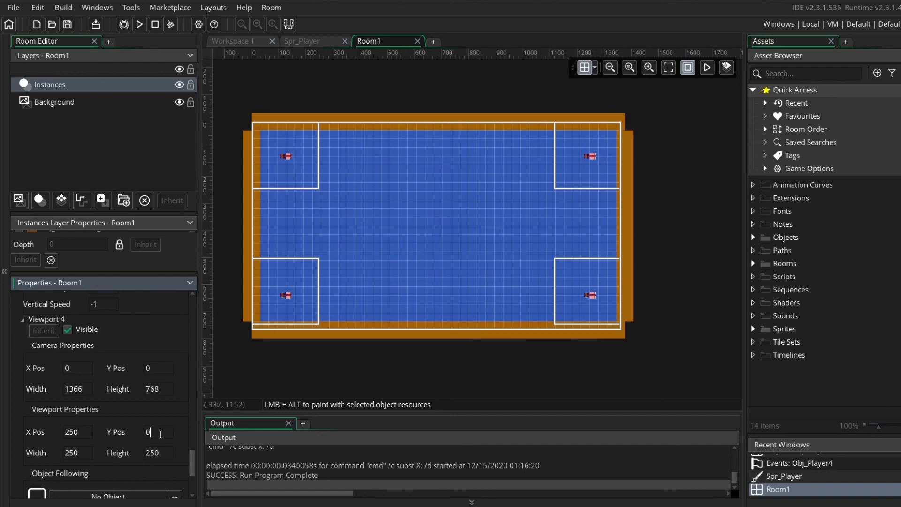
pyautogui.write('250')
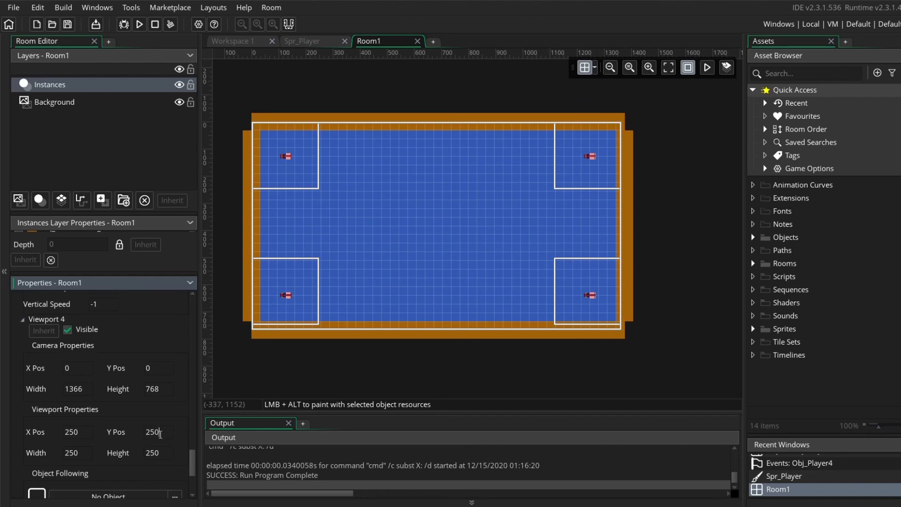